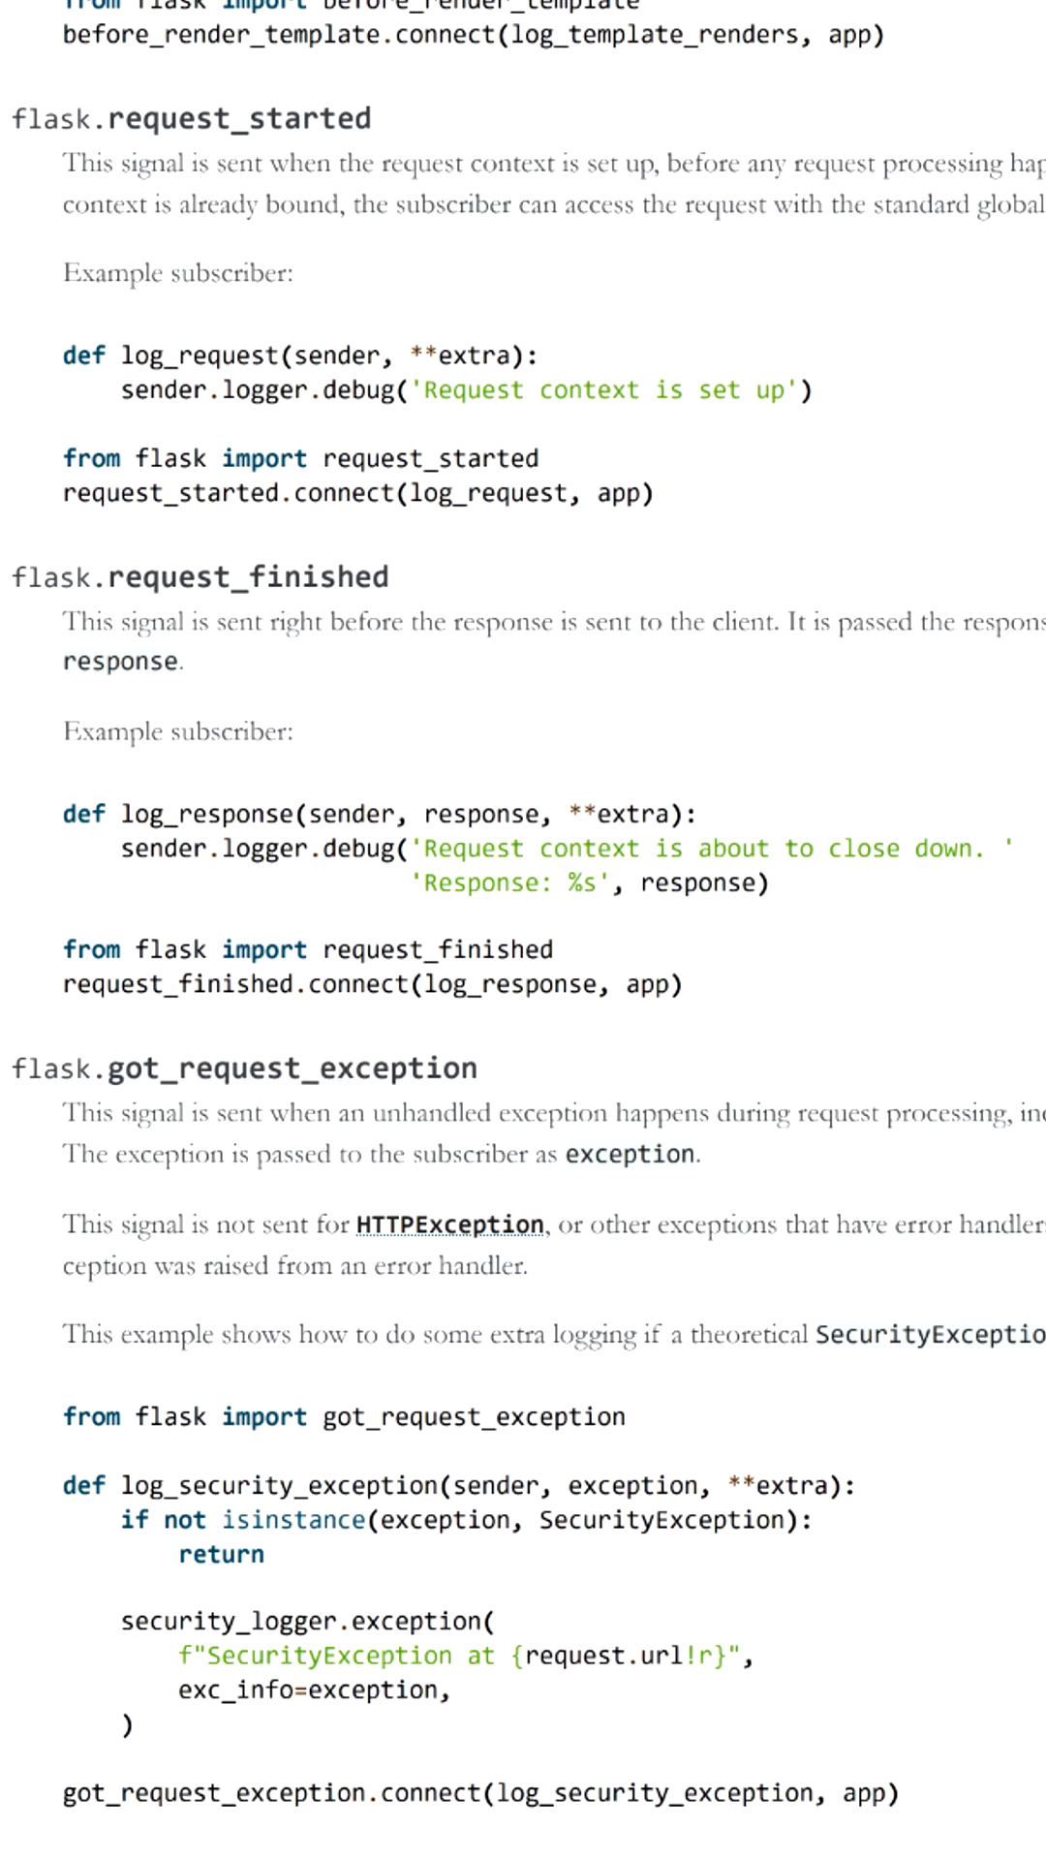
pyautogui.scroll(-3)
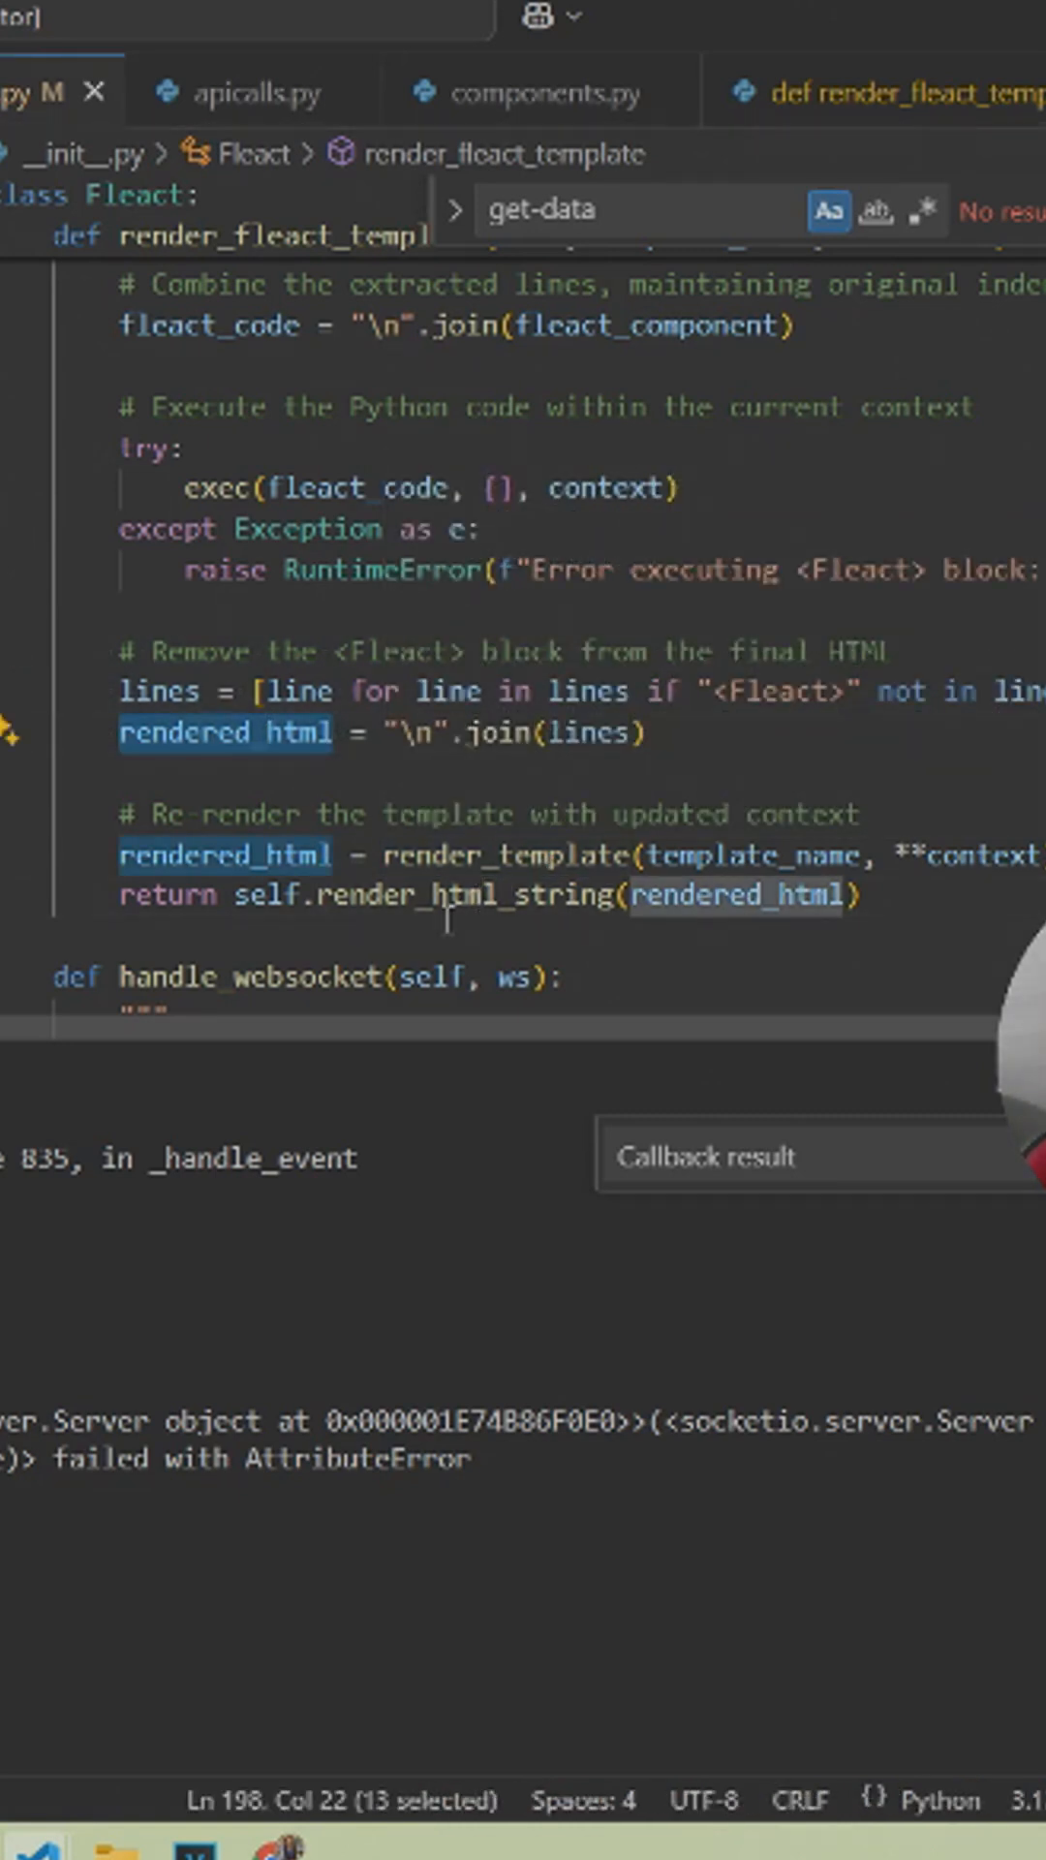
pyautogui.moveTo(572, 1042)
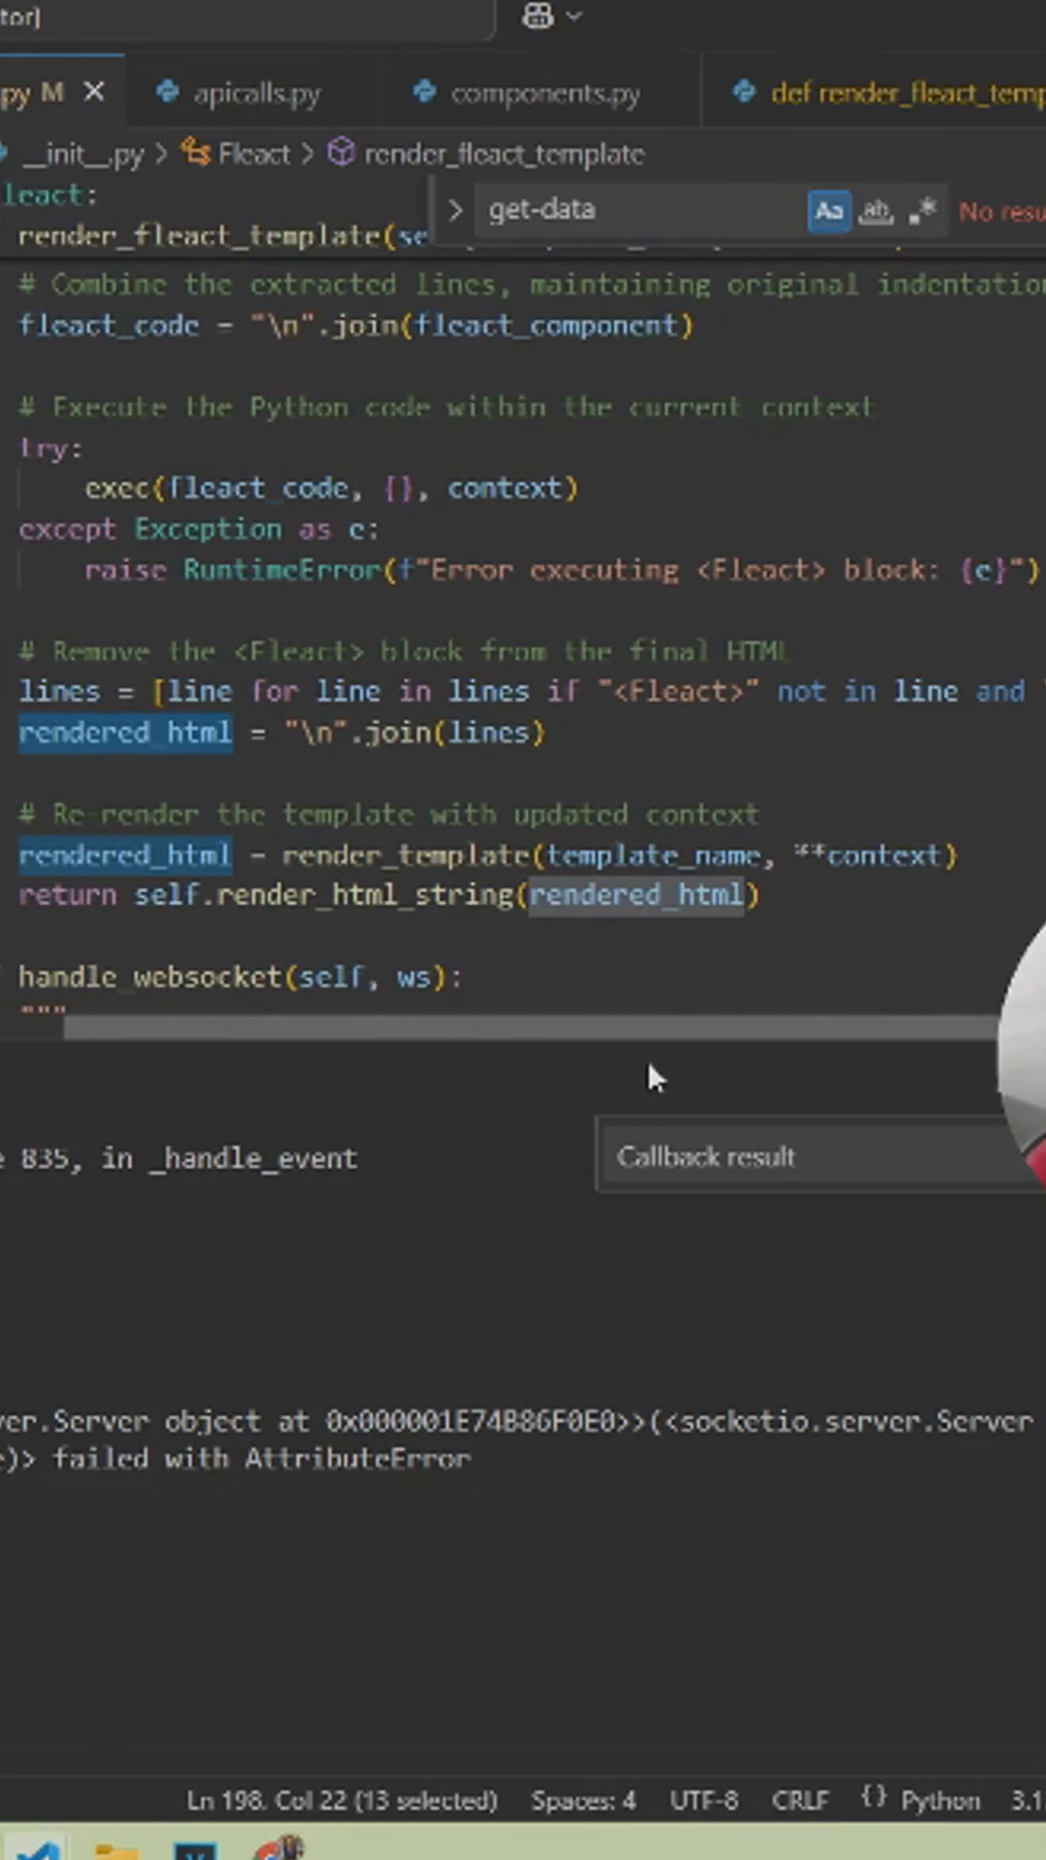
pyautogui.moveTo(424, 926)
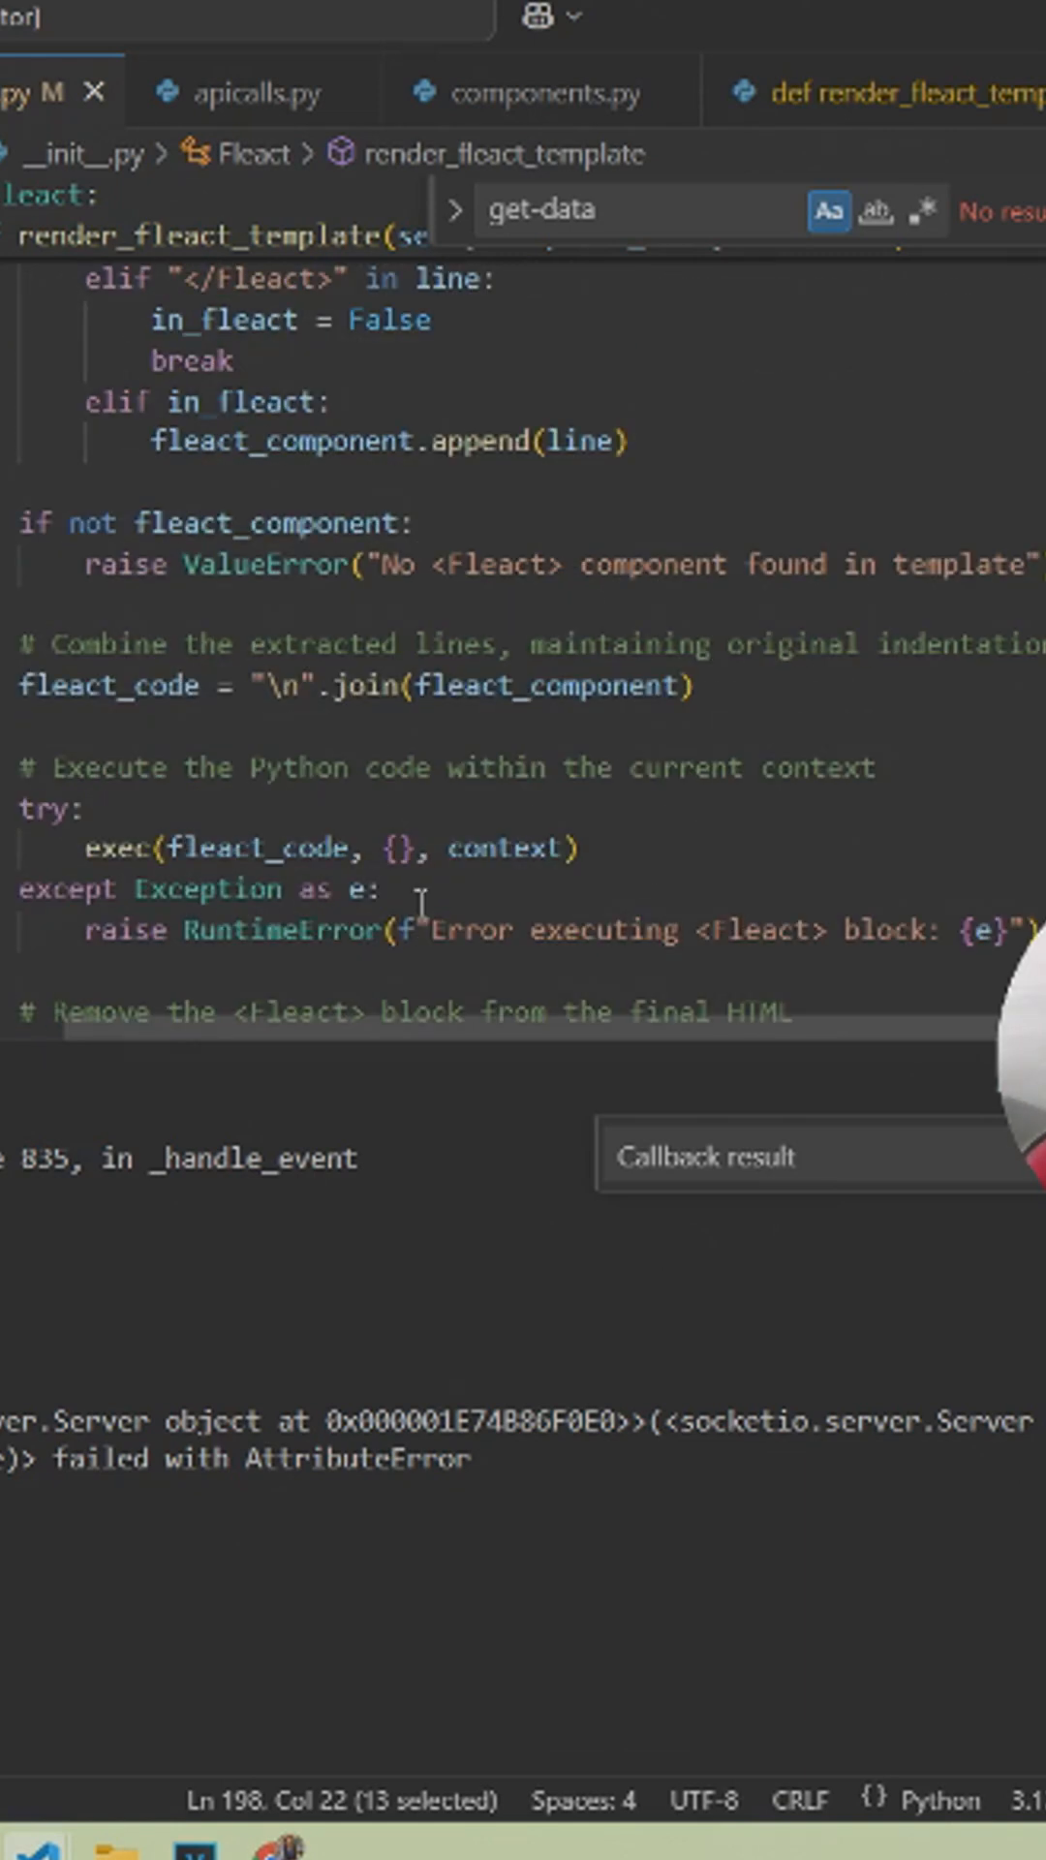
pyautogui.doubleClick(259, 849)
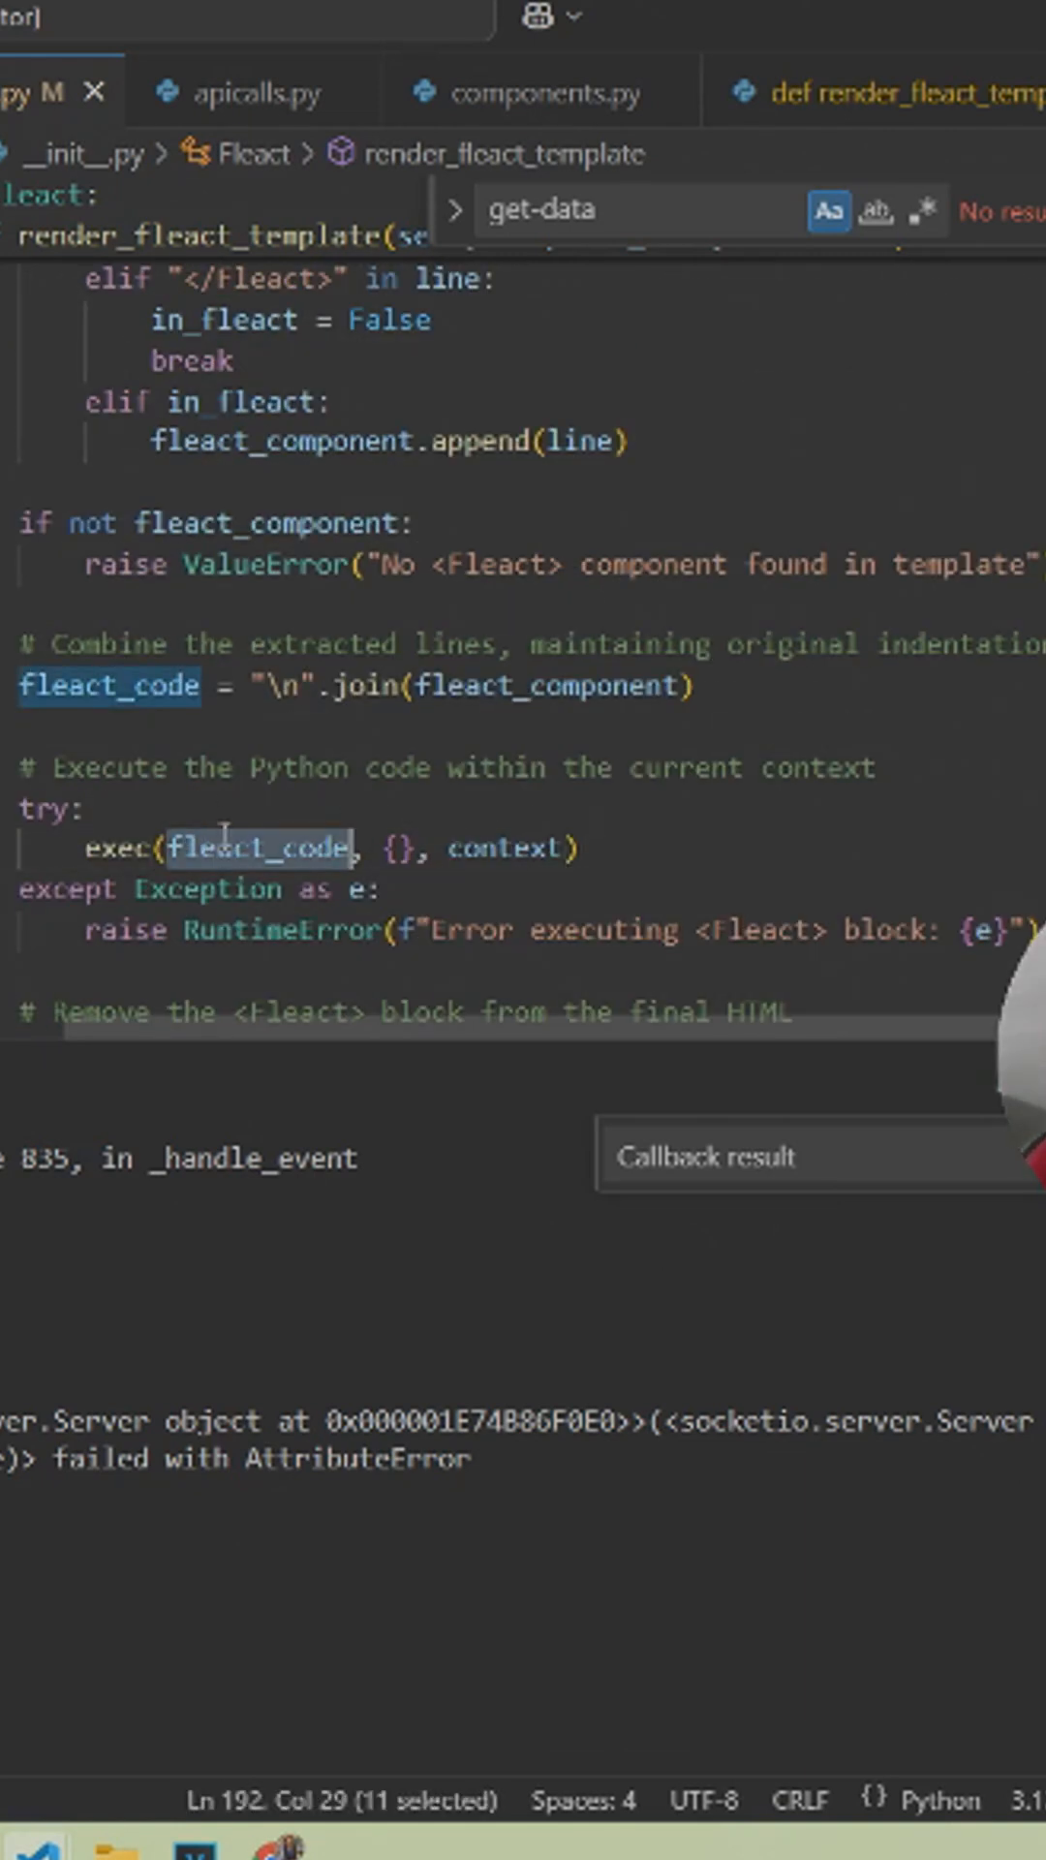
pyautogui.moveTo(508, 848)
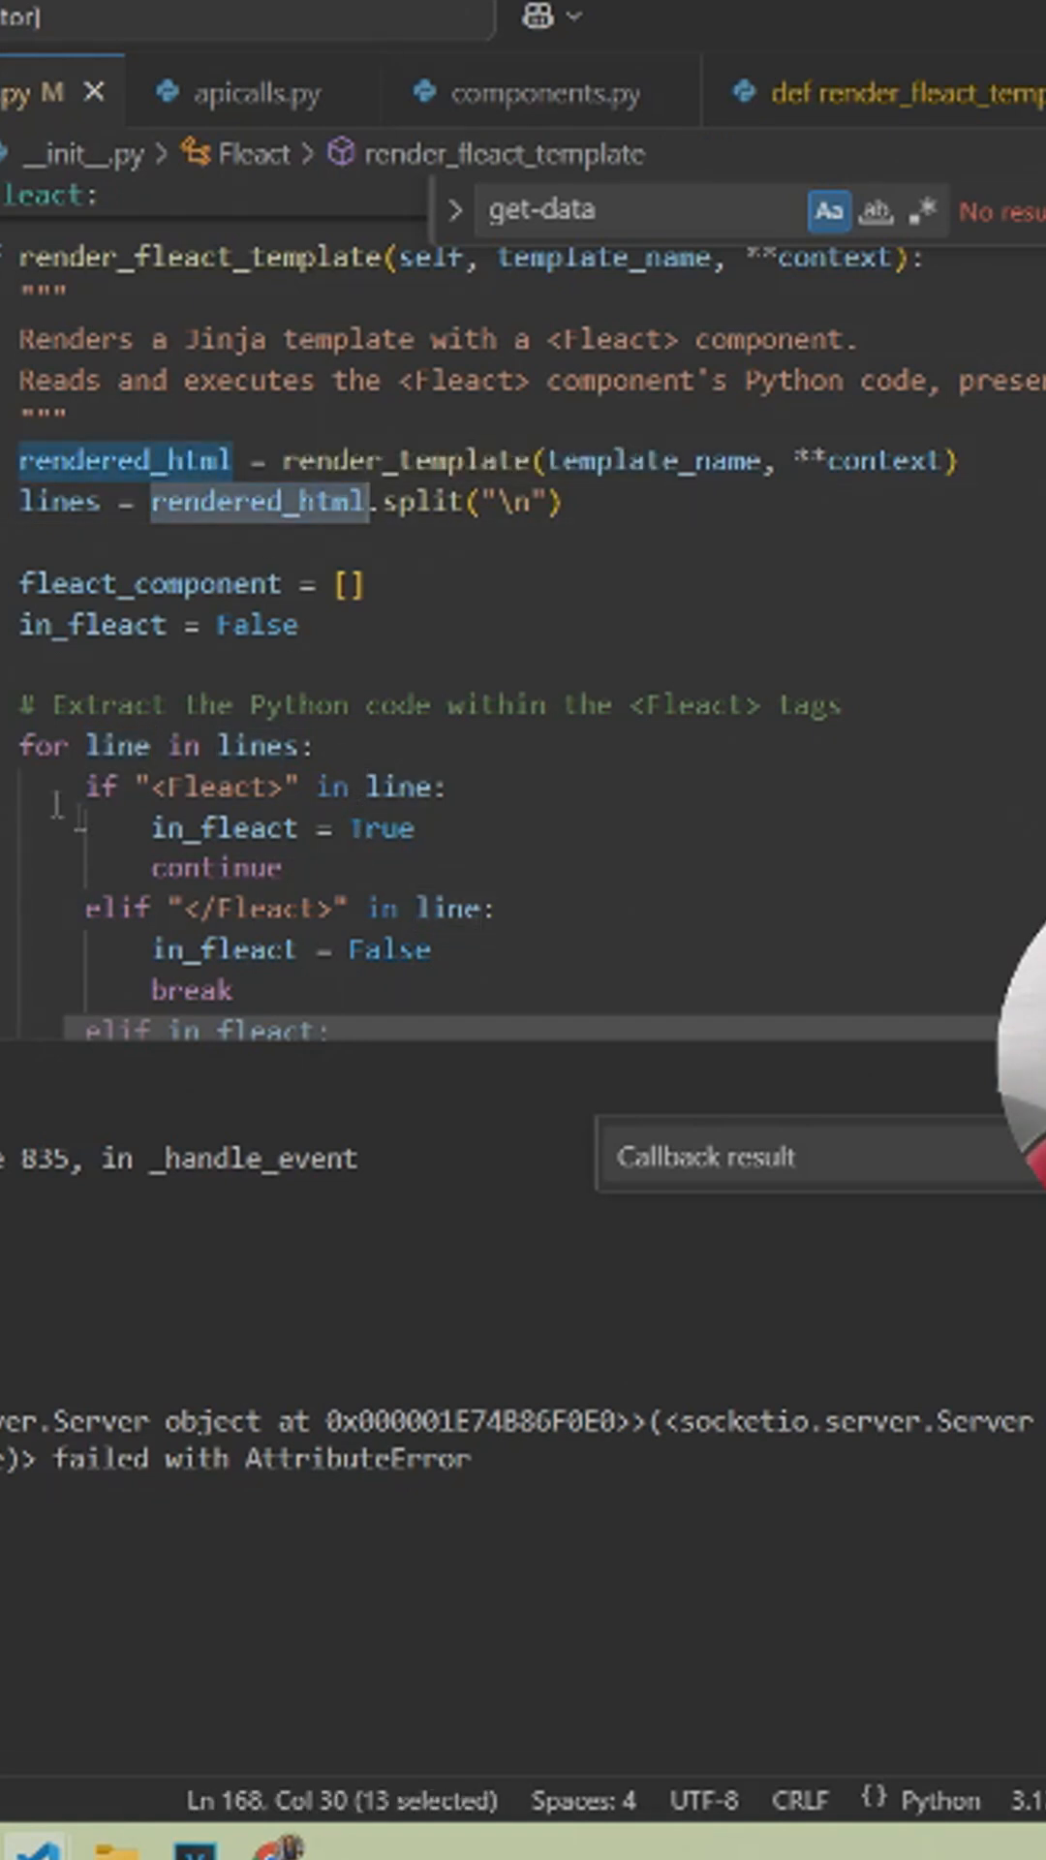
pyautogui.doubleClick(116, 746)
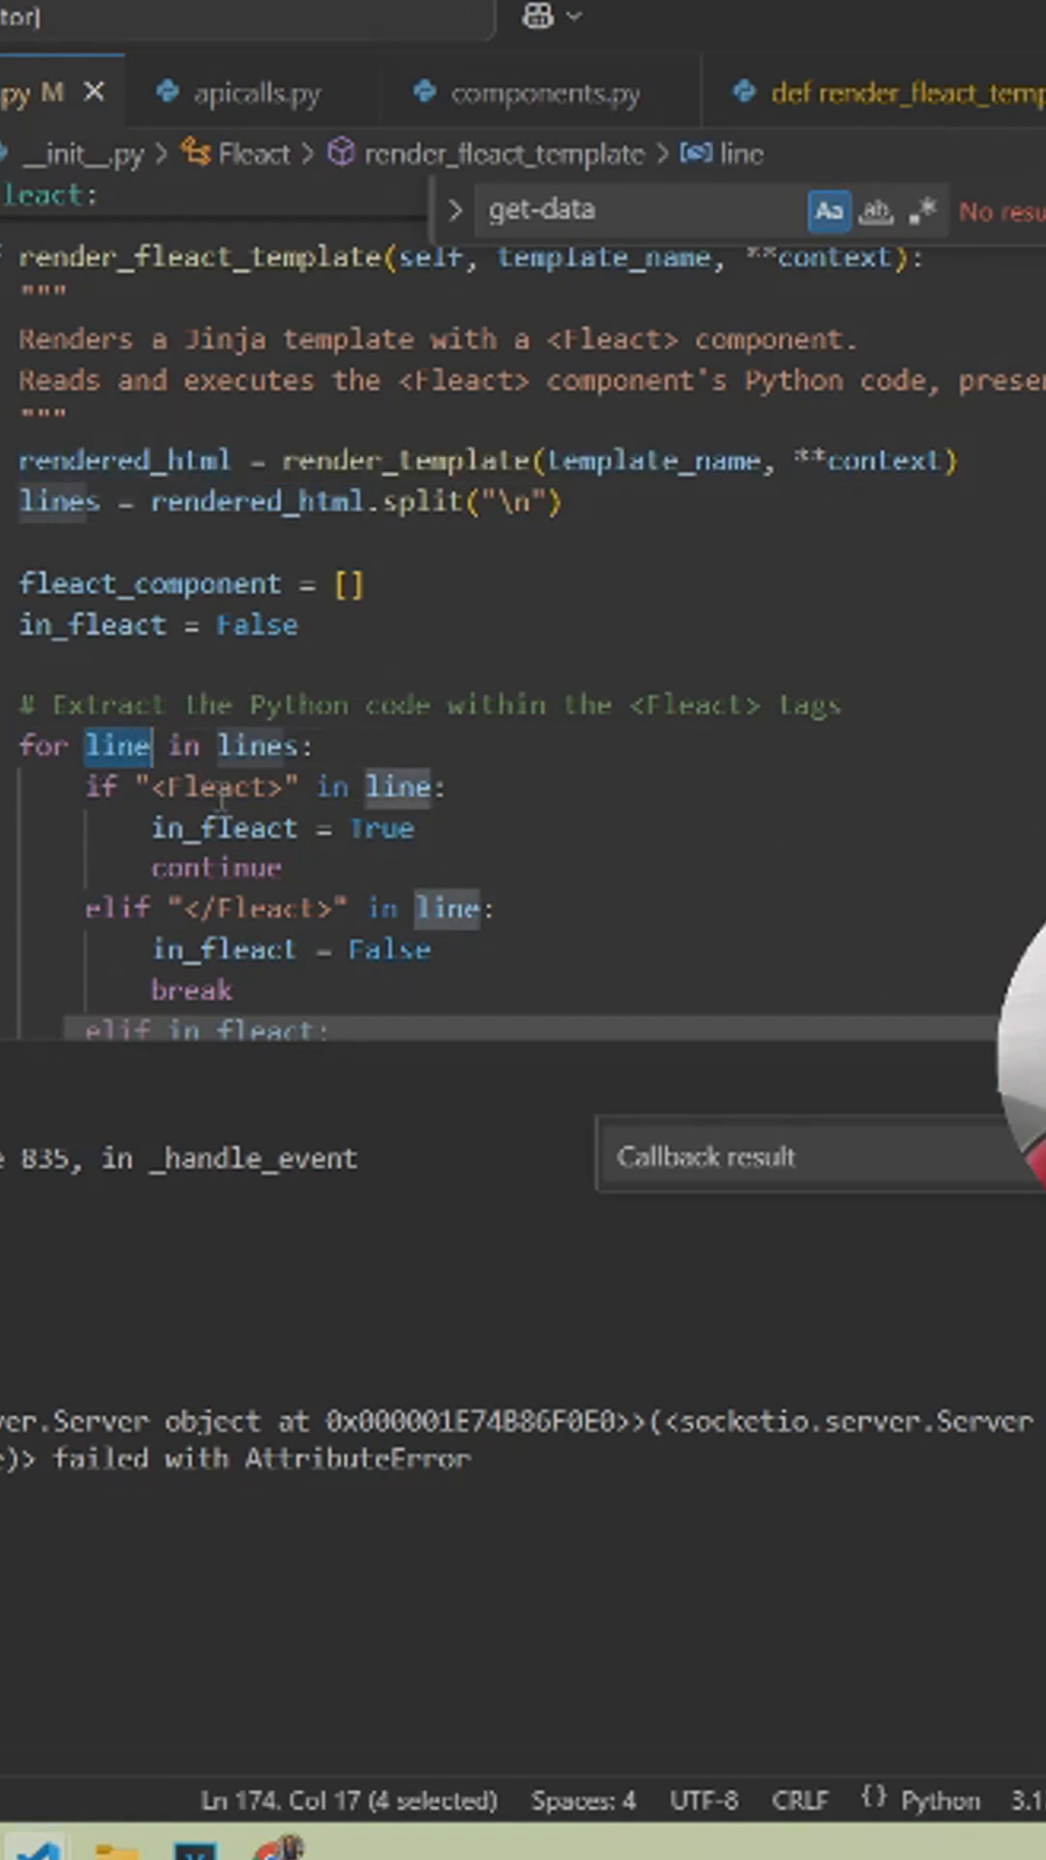